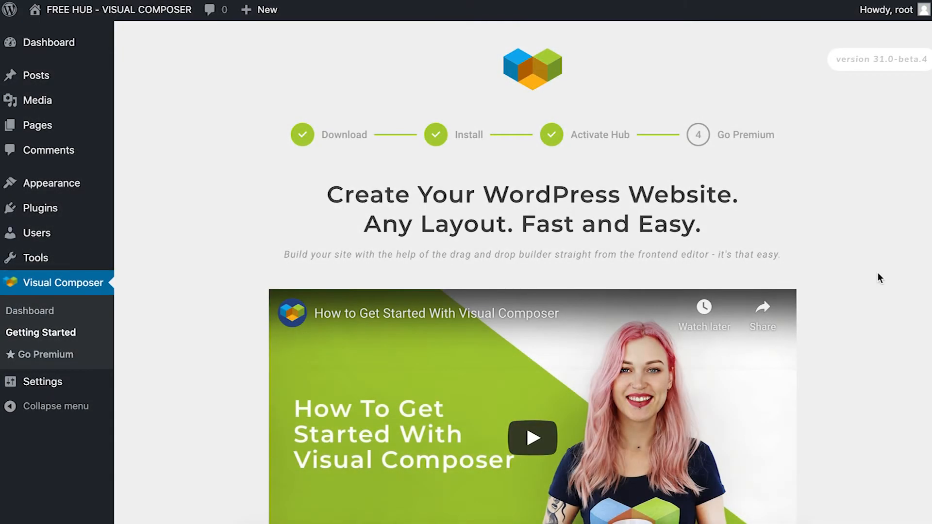
Step: Create a new page and advance through the introductory tips to reach the element library
scroll(down, 3)
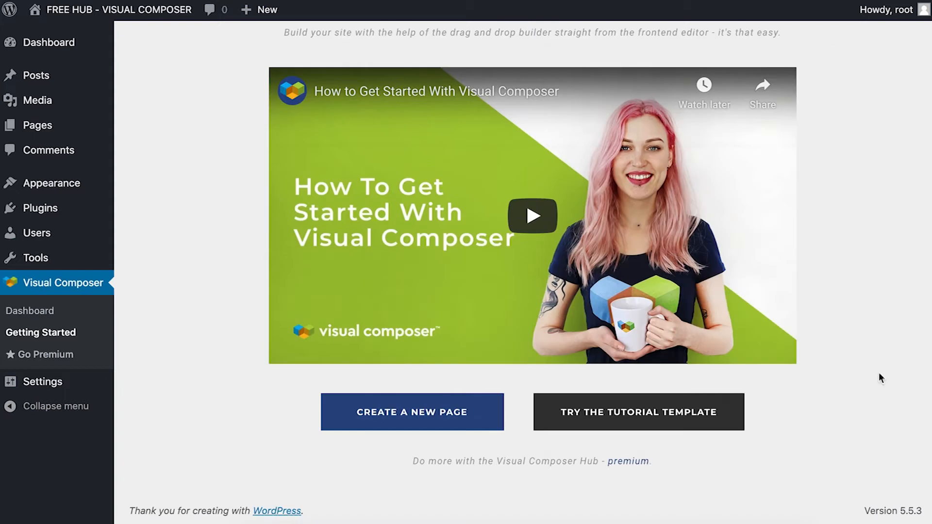
mouse_move(798, 451)
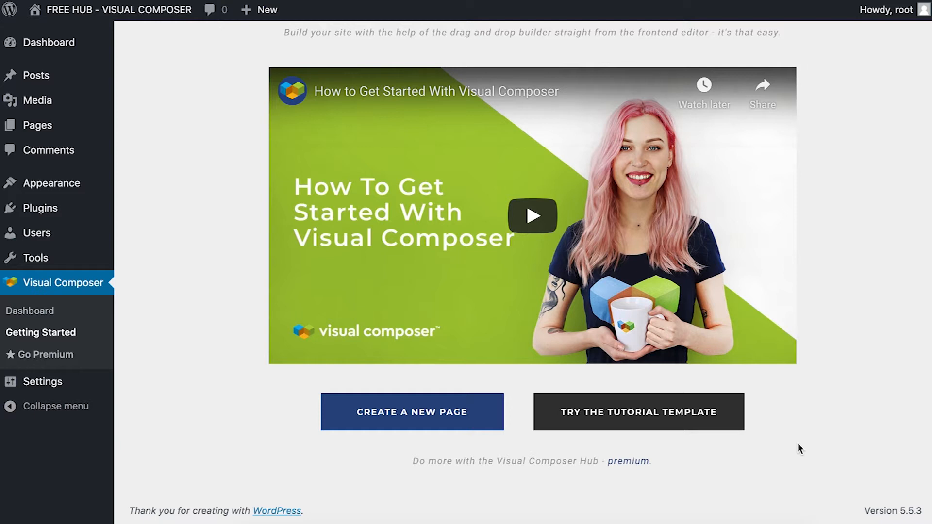
mouse_move(649, 416)
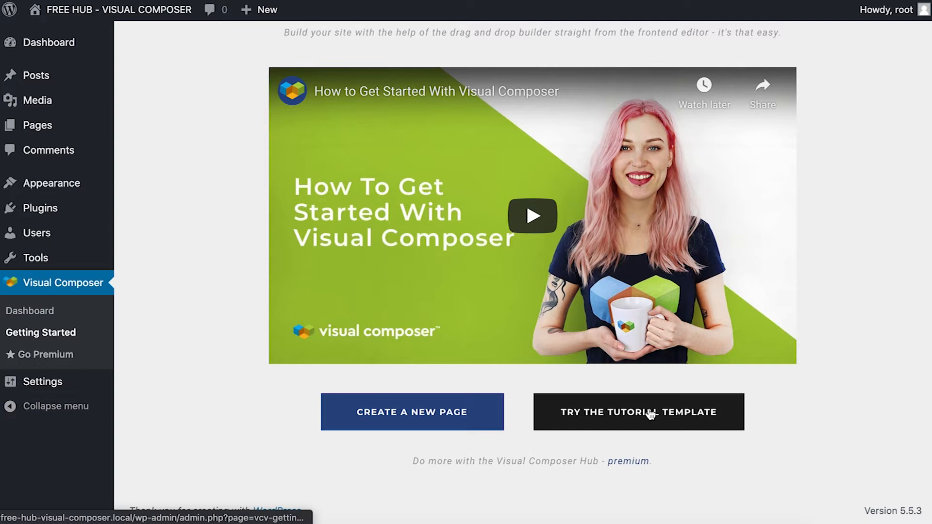
mouse_move(426, 416)
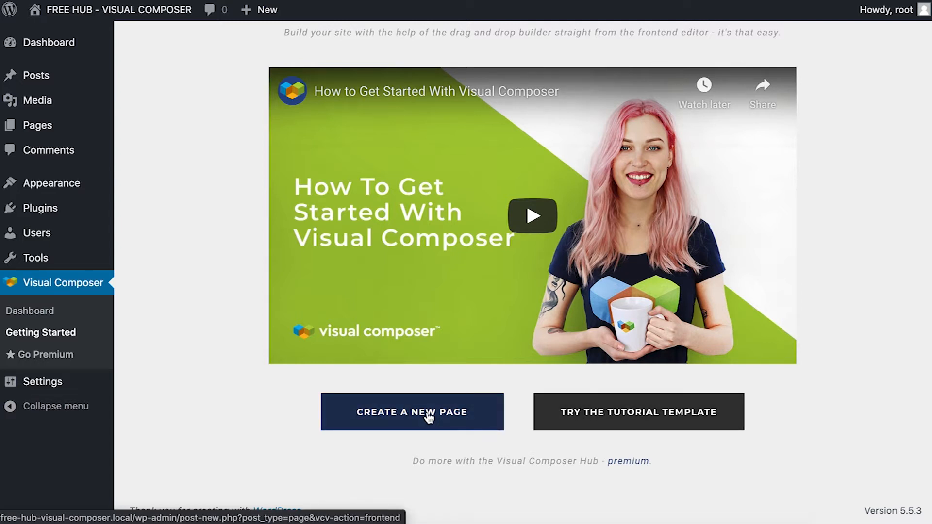
click(428, 418)
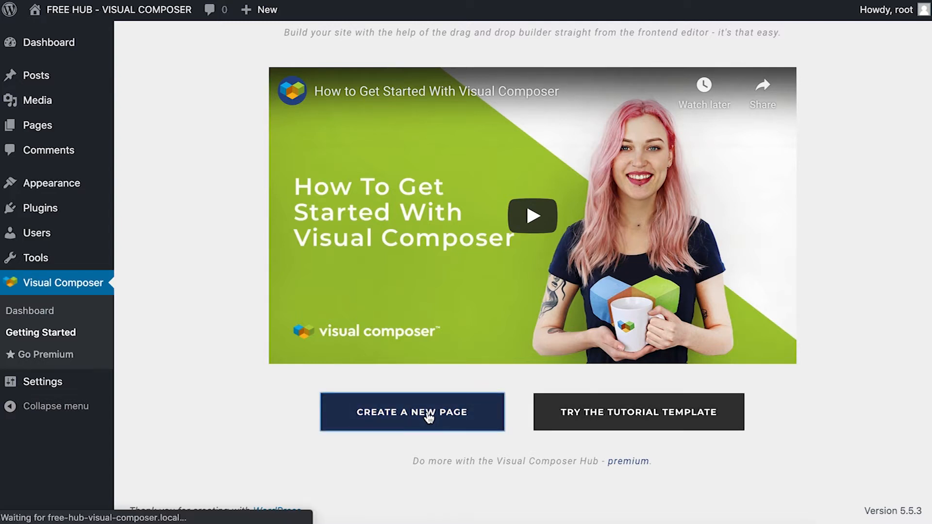
click(412, 412)
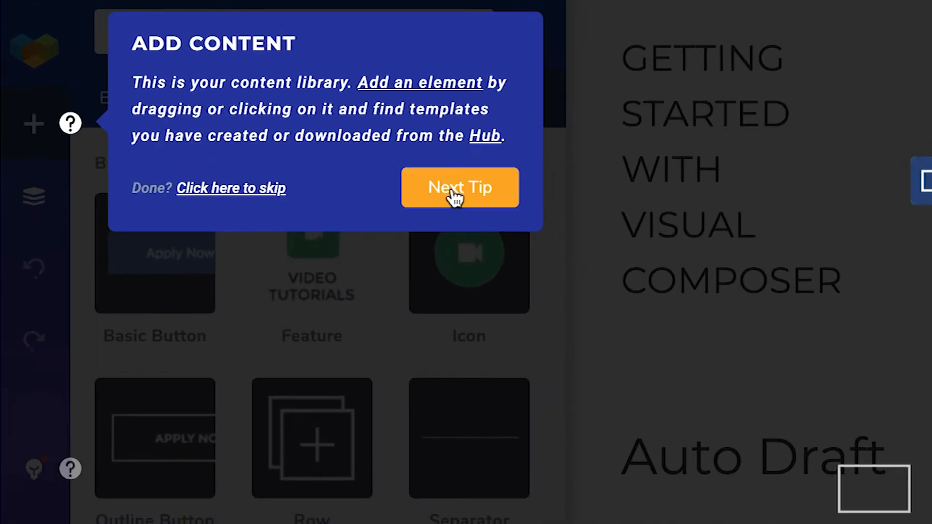
click(460, 188)
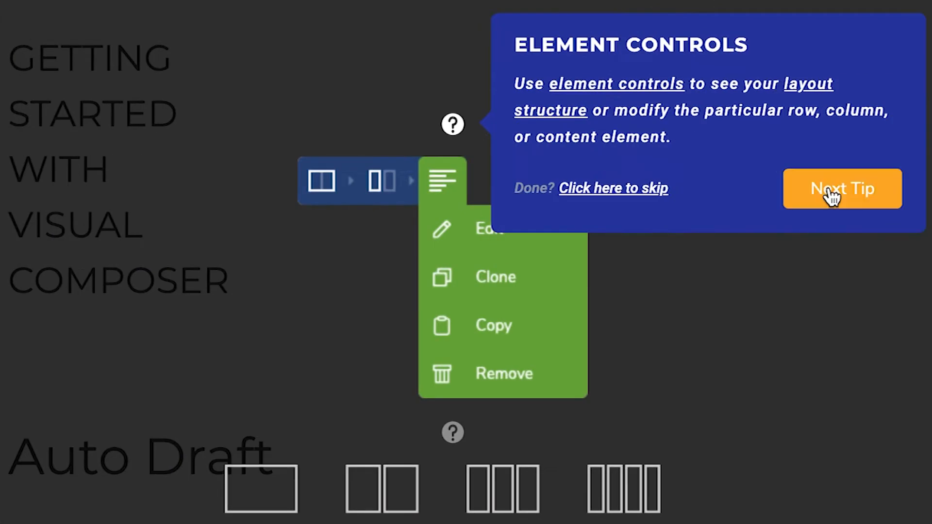
click(842, 188)
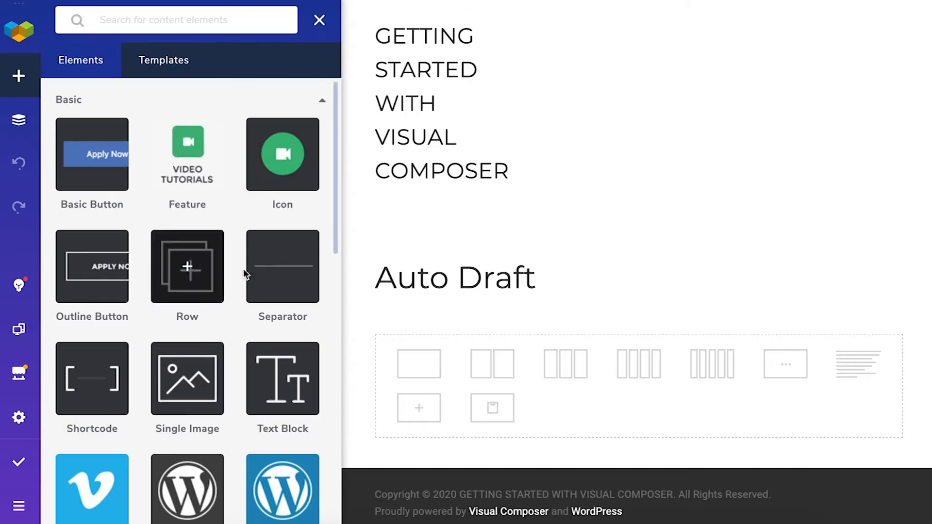
mouse_move(318, 23)
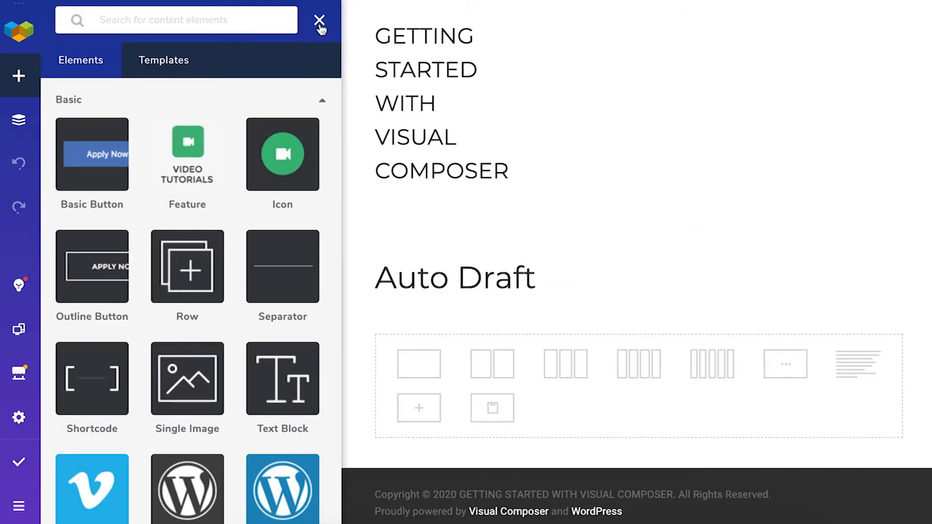
Step: Place a Text Block with the Typography heading and paragraph on the empty page
click(317, 21)
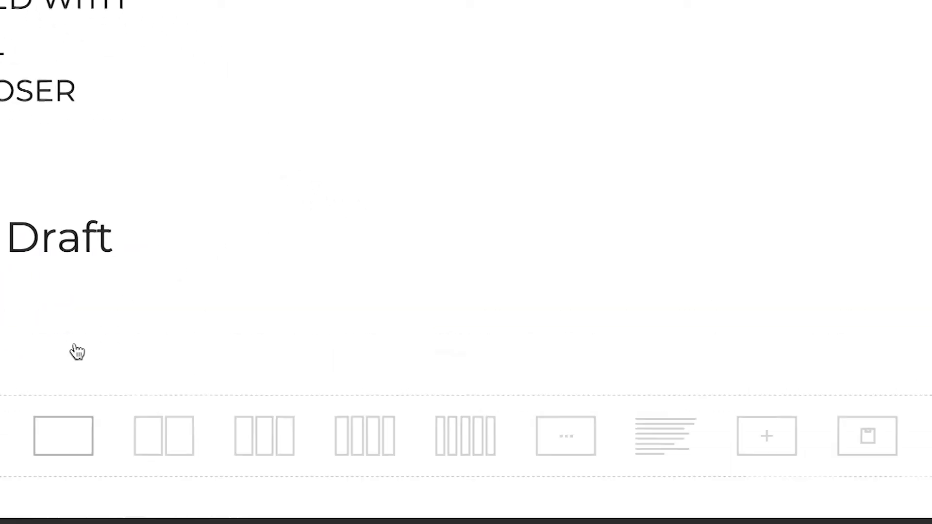
click(162, 436)
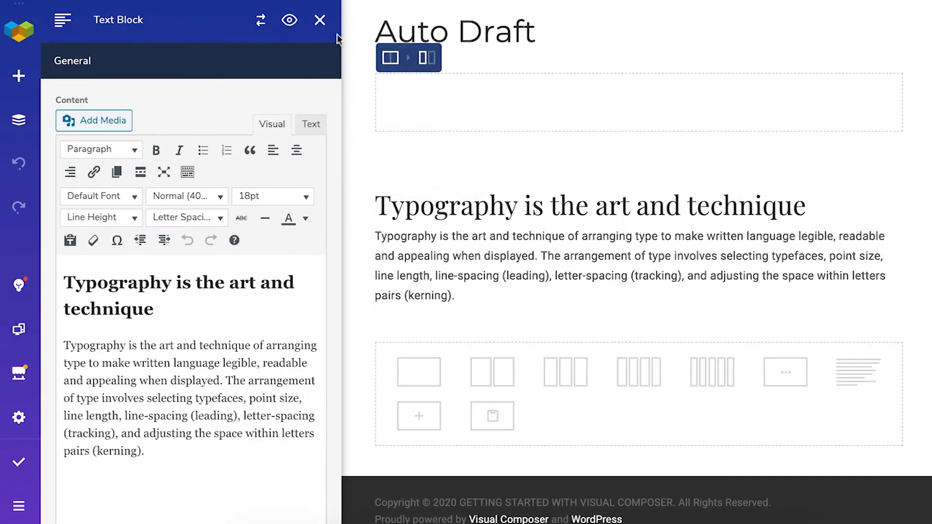
click(319, 20)
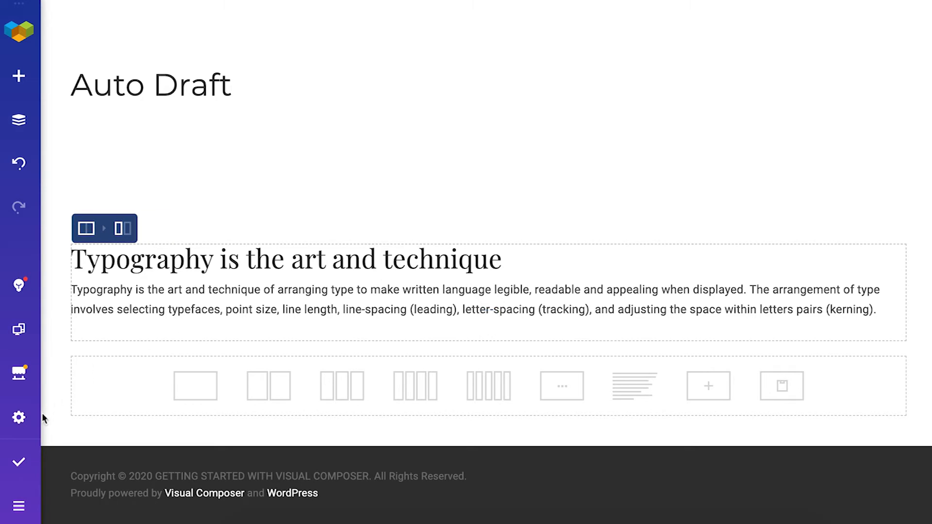
mouse_move(19, 418)
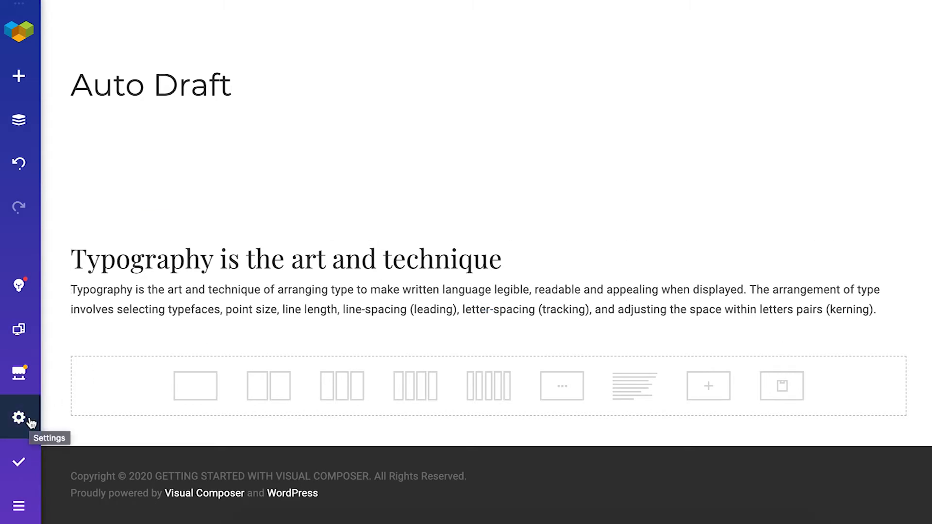
Step: Check the Auto Draft title in page settings, then return to the Add Content library
click(18, 418)
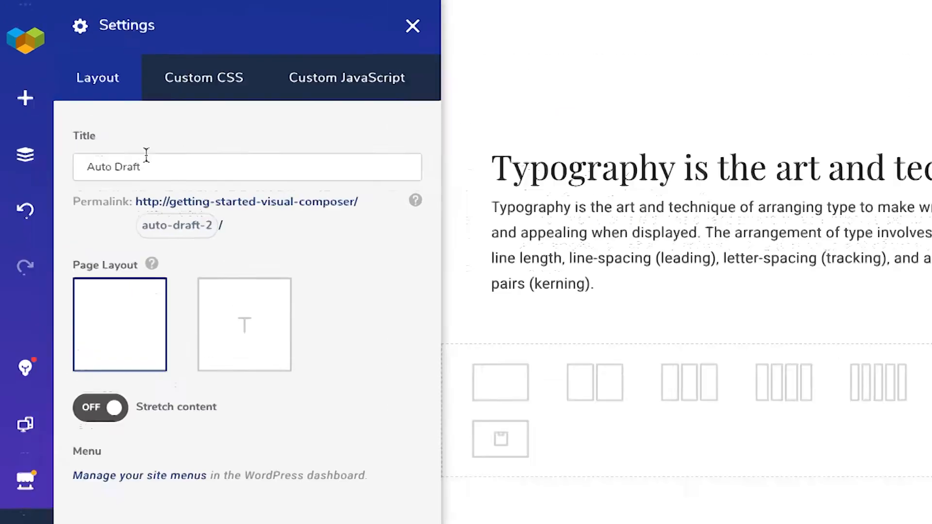
click(24, 98)
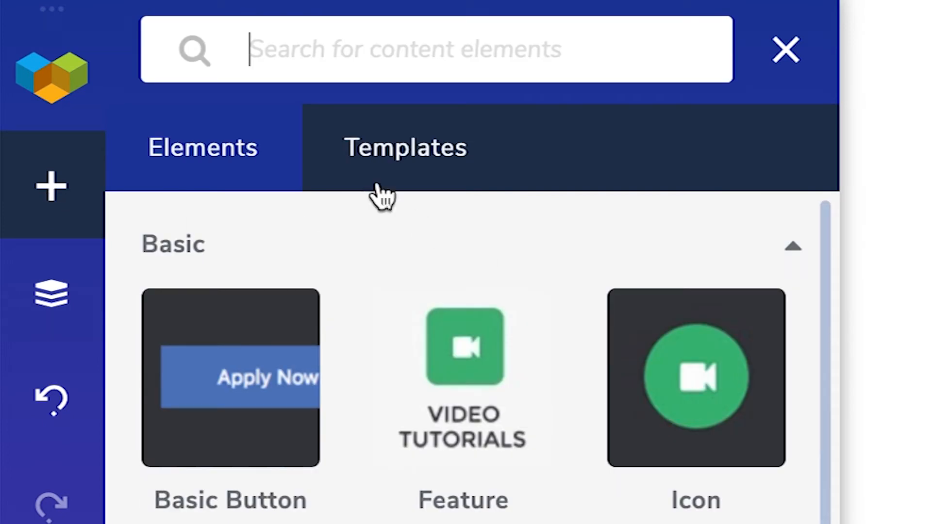
Step: Add a Basic Button below the typography text from the elements list
click(405, 148)
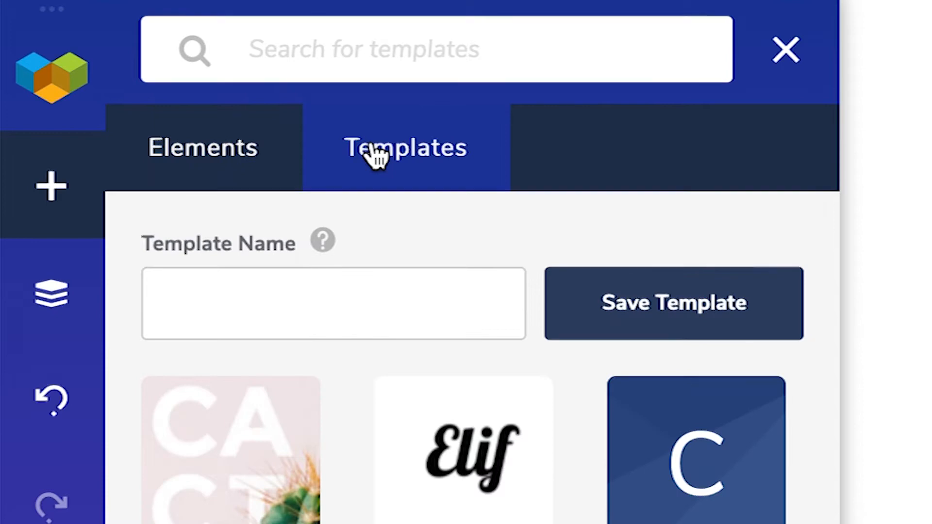
click(203, 148)
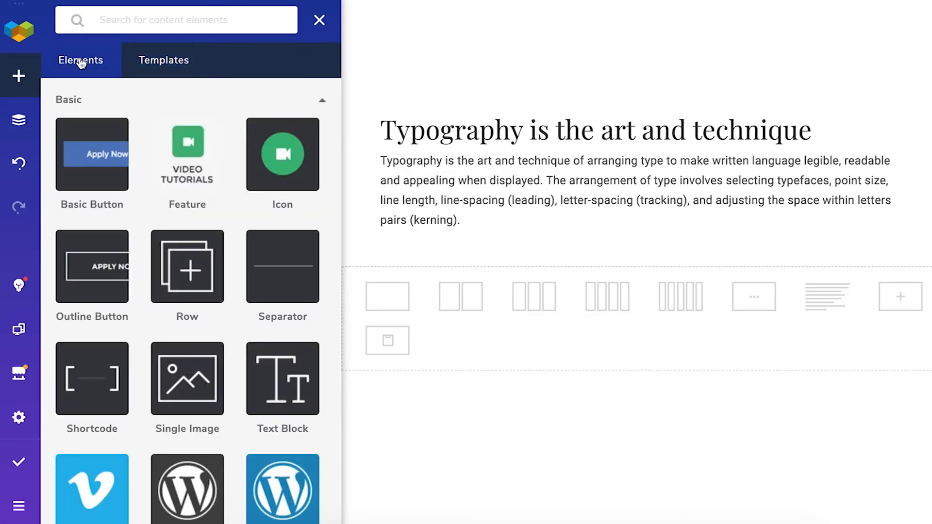
mouse_move(91, 158)
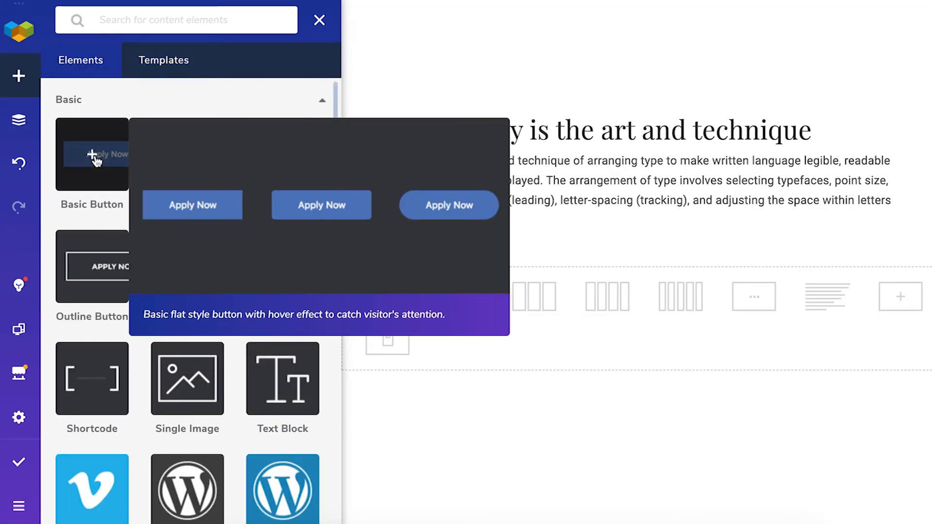
click(92, 155)
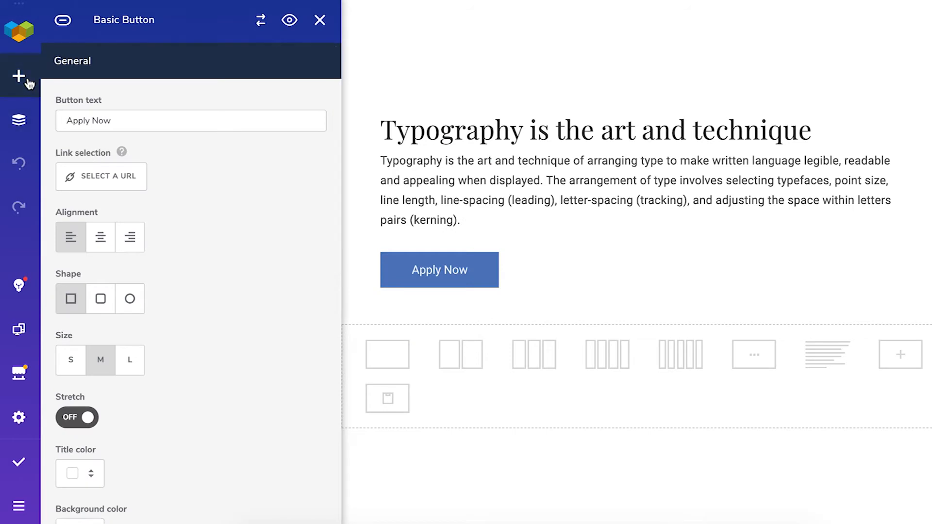
Step: Add a green video Icon above the heading and move on to the Hub store
click(18, 75)
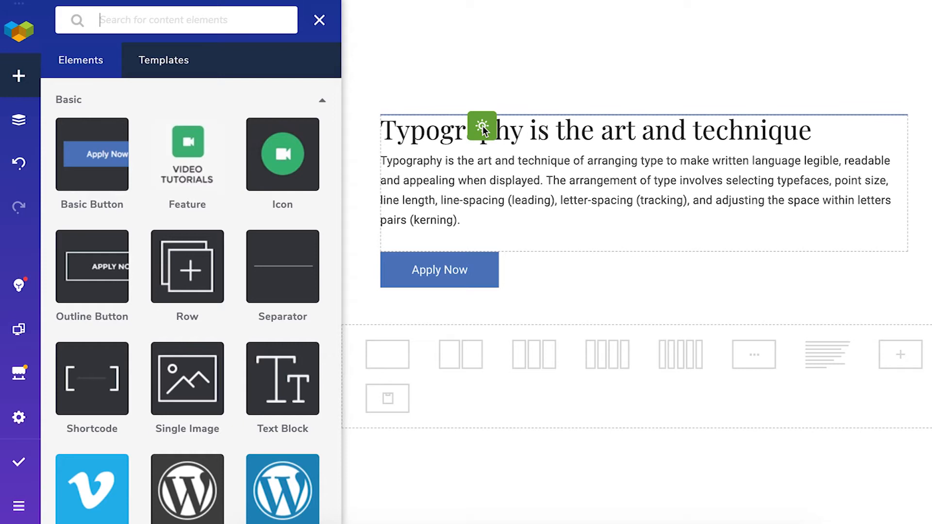
click(481, 129)
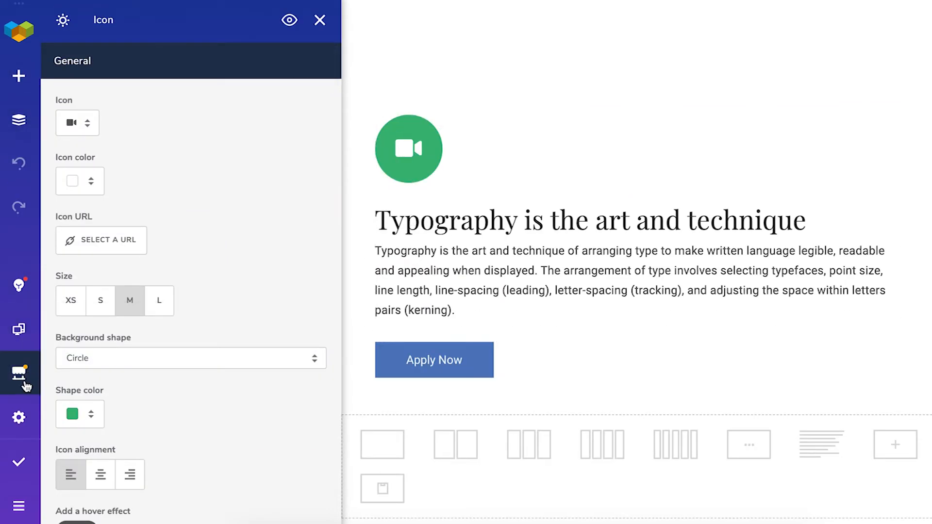
click(18, 370)
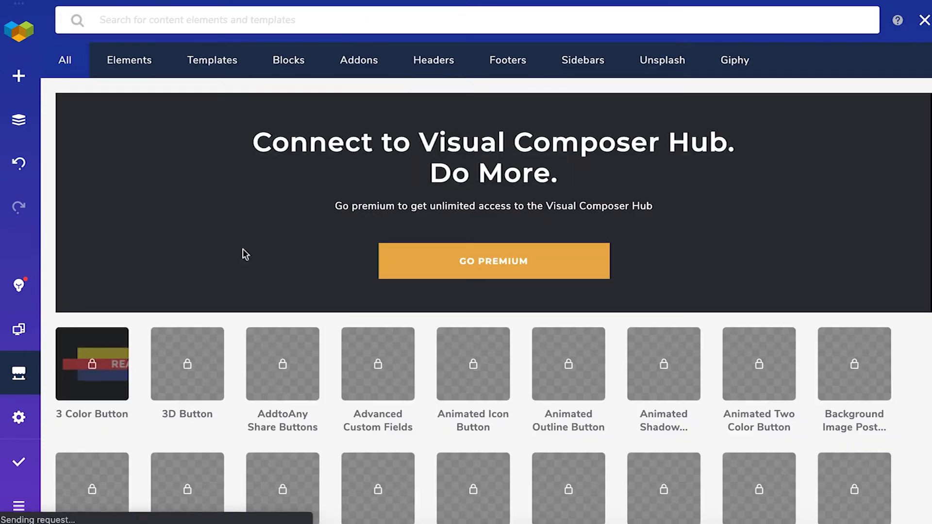
Step: Download the free Single Product Page template from the Hub and return to the editor
click(212, 61)
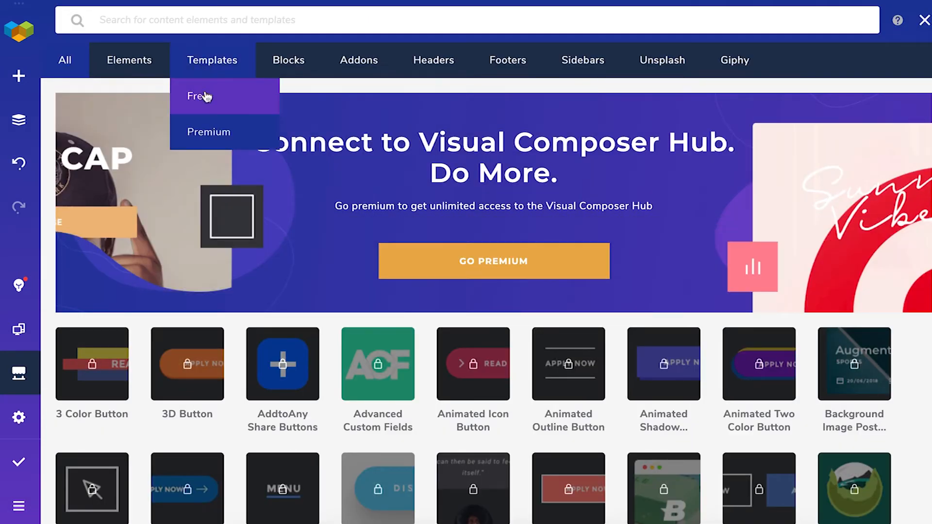
click(199, 96)
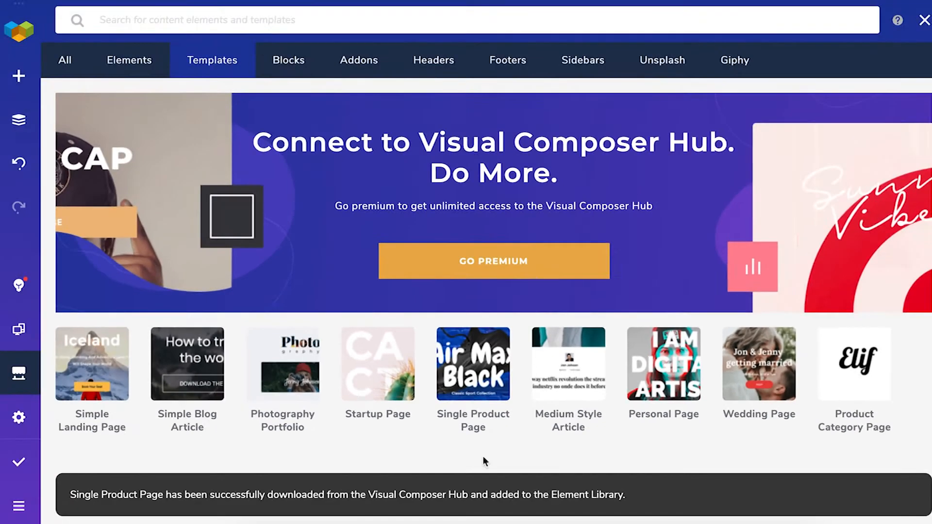
mouse_move(480, 459)
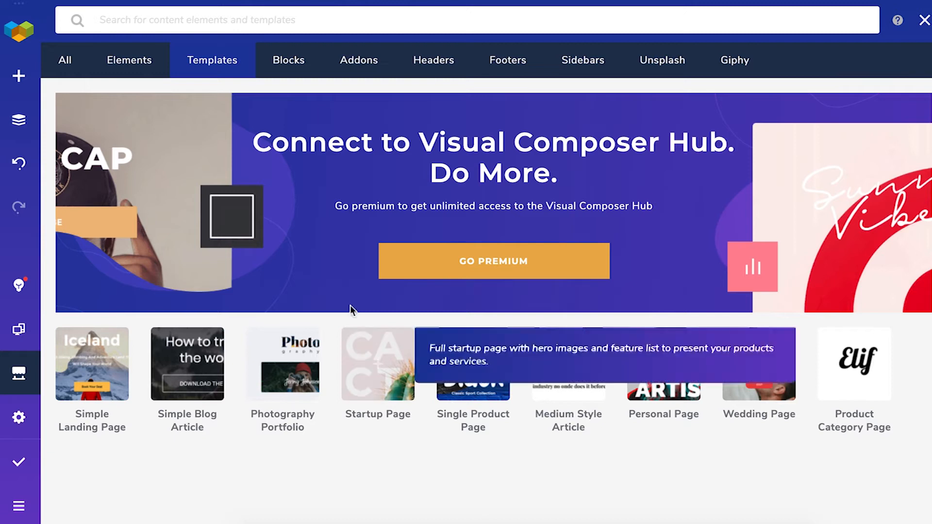
click(129, 59)
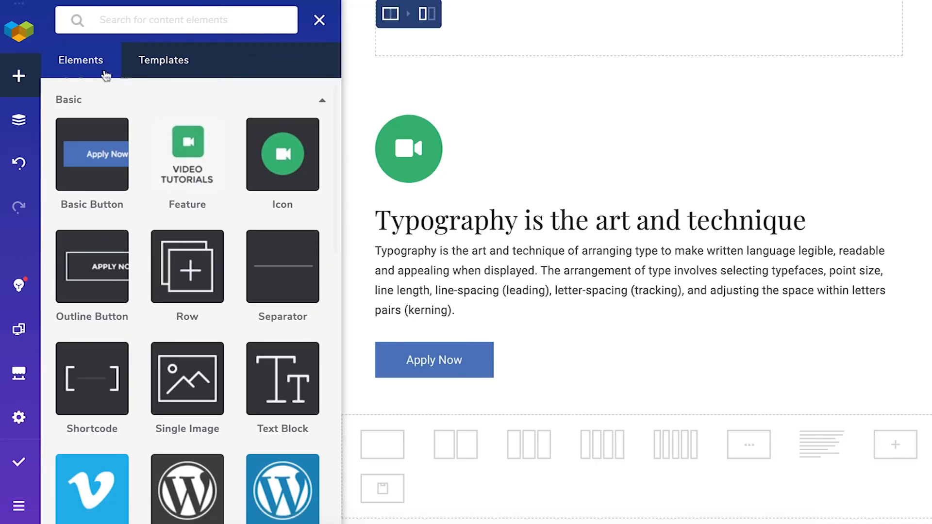
Step: Show the downloaded templates and remove the empty top row from the page
click(163, 60)
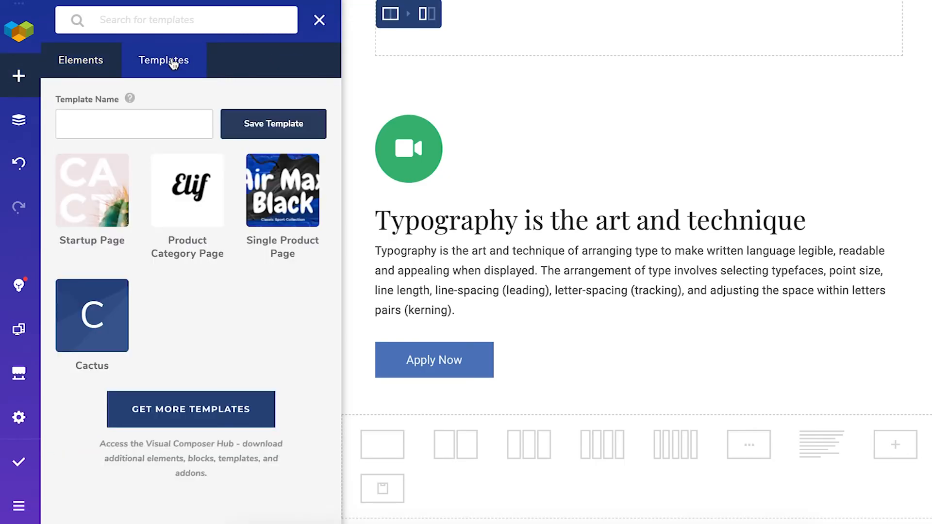
mouse_move(282, 190)
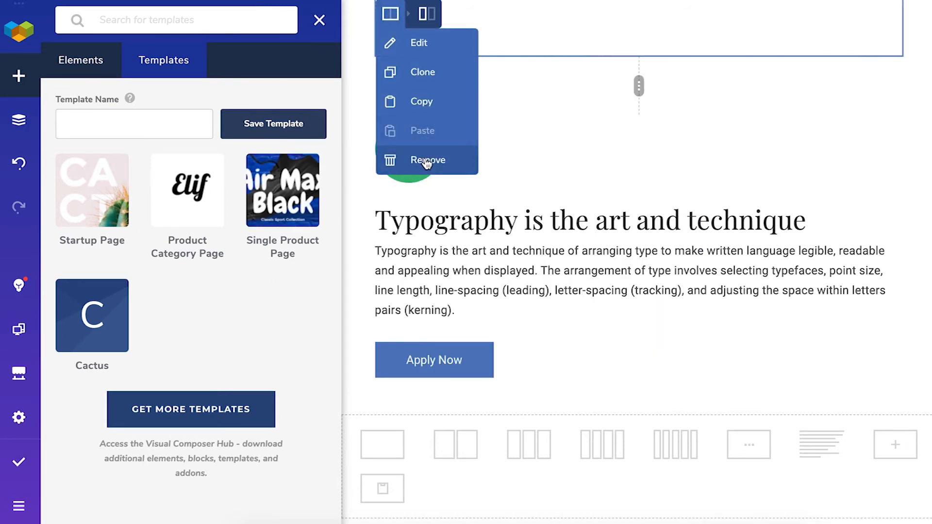
click(428, 160)
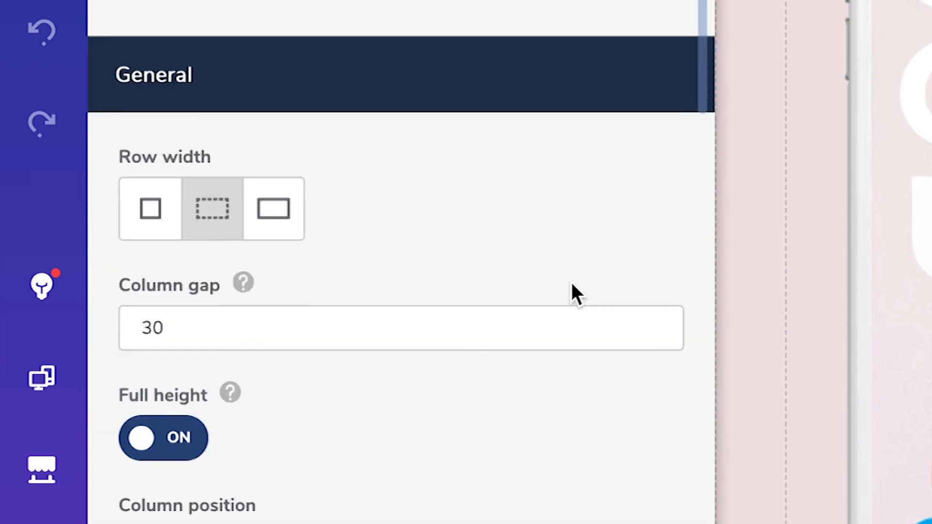
scroll(down, 3)
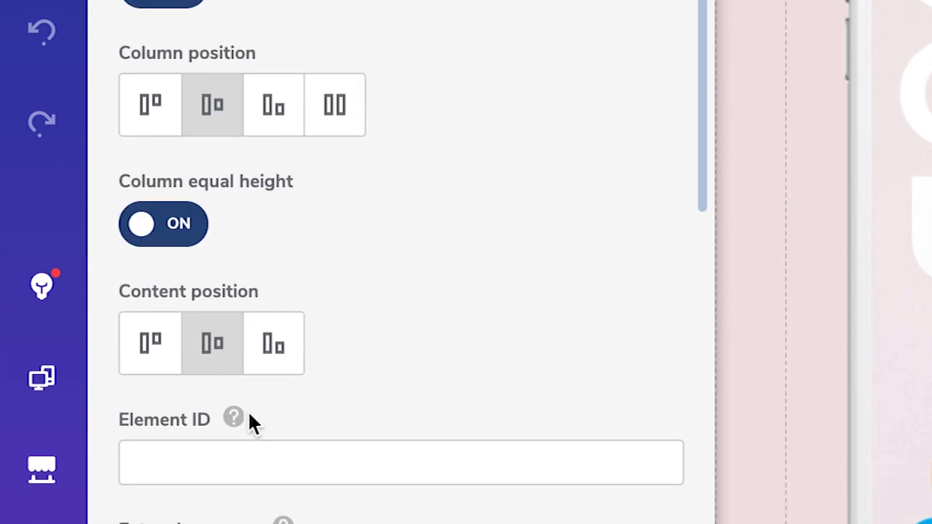
scroll(down, 3)
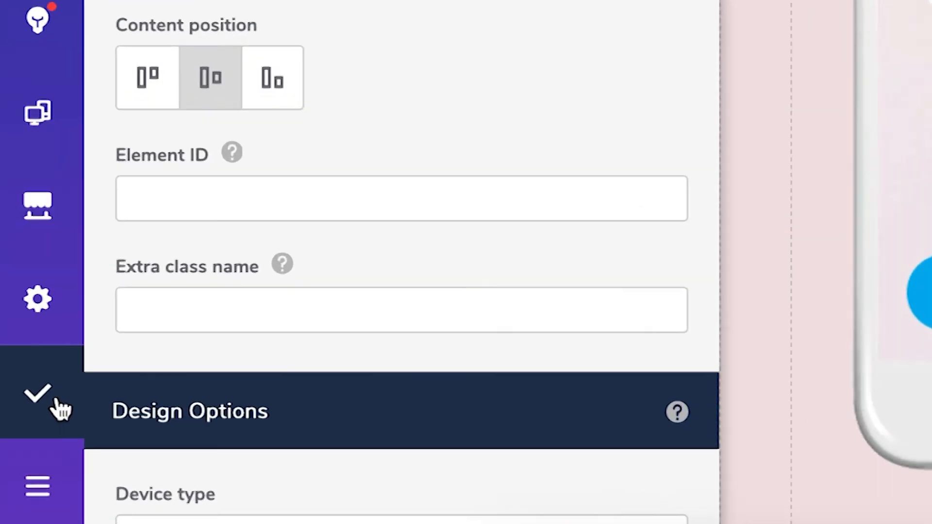
Step: Save the page as a draft and exit back to the WordPress Edit Page screen
click(36, 396)
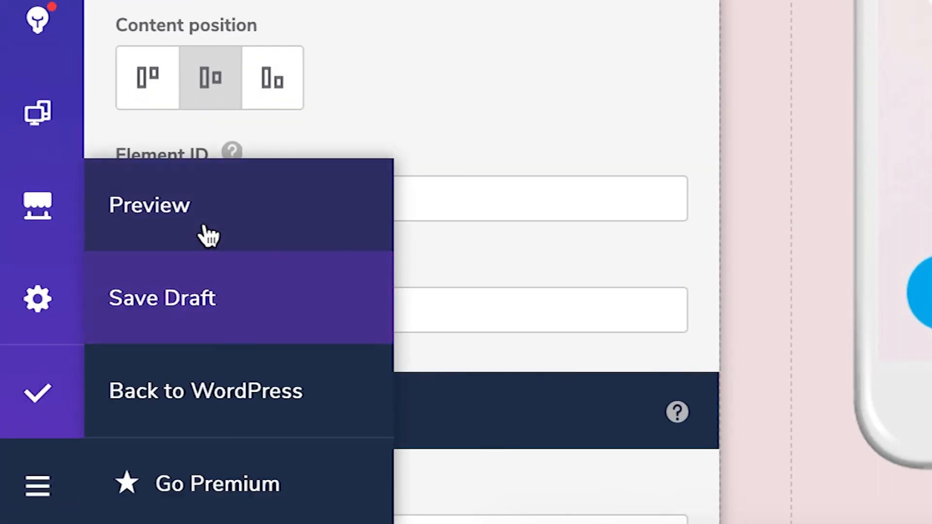
mouse_move(271, 308)
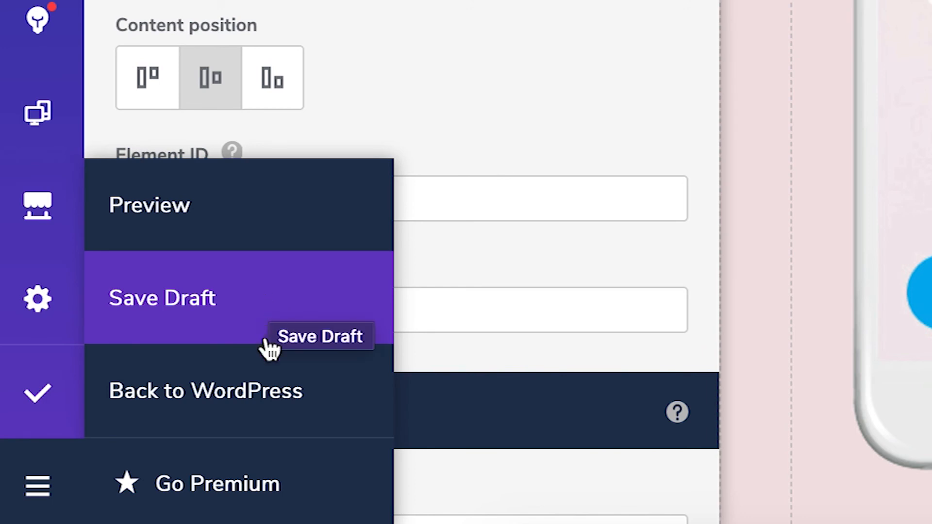
mouse_move(206, 391)
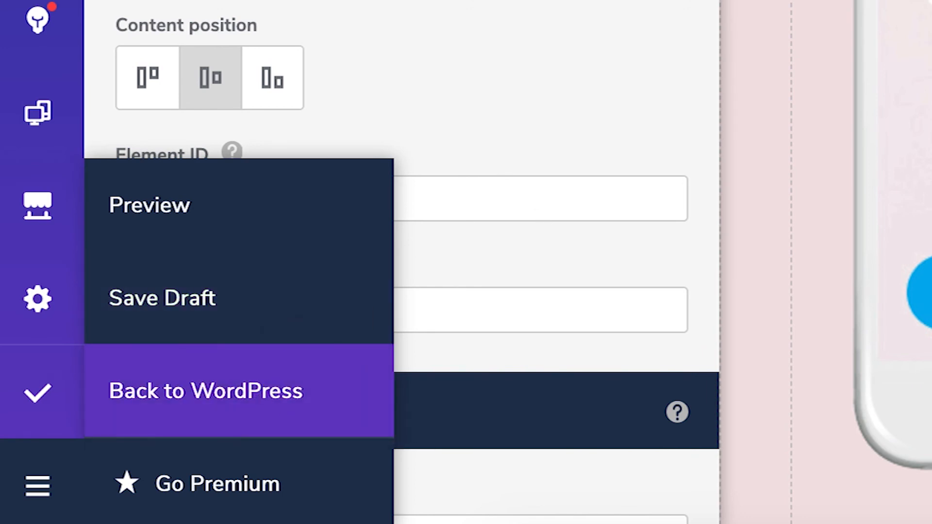
click(207, 391)
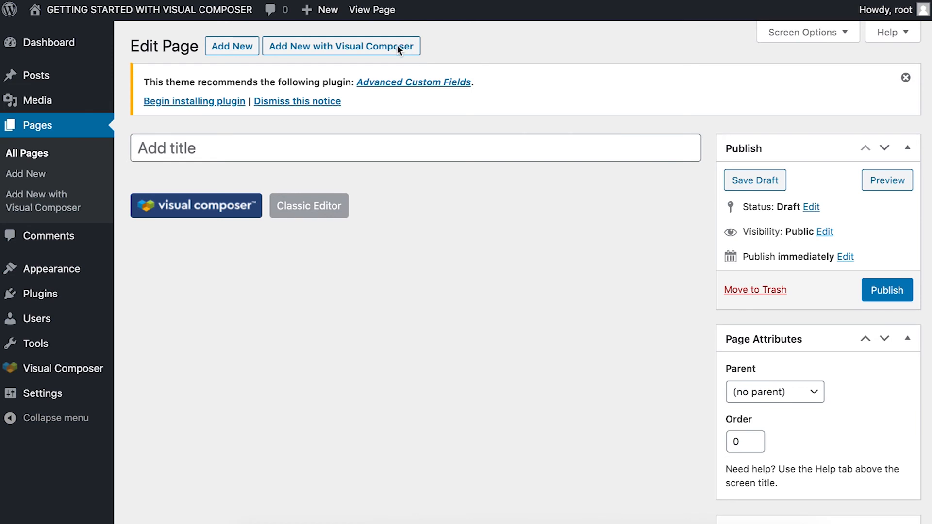